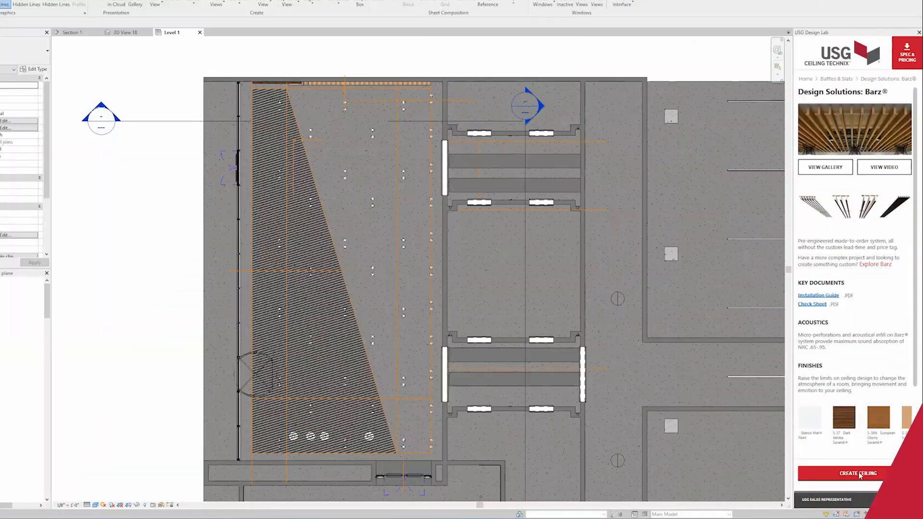
# Start placing the Barz_Variable baffle ceiling component from the USG Design Lab Barz page.
pyautogui.click(857, 473)
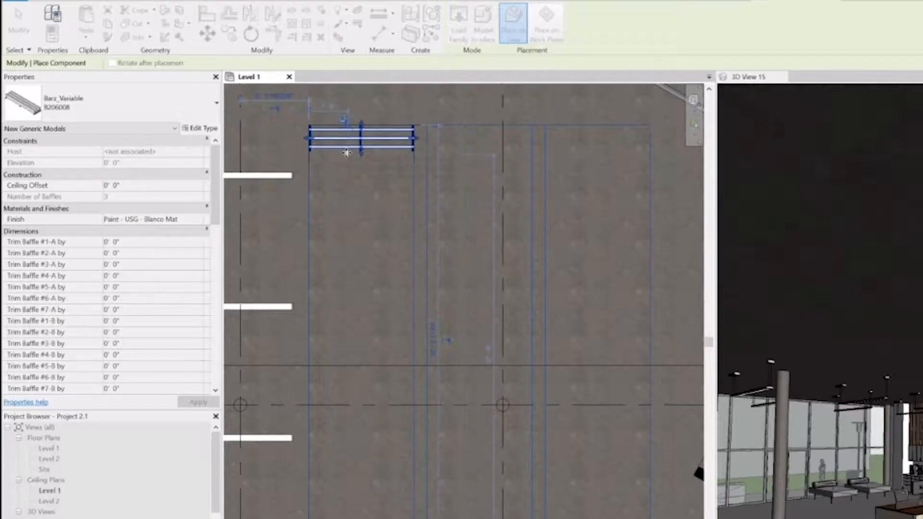
# Configure the Barz ceiling as type B206008 with S-22 Oak Line finish and confirm it.
pyautogui.click(514, 20)
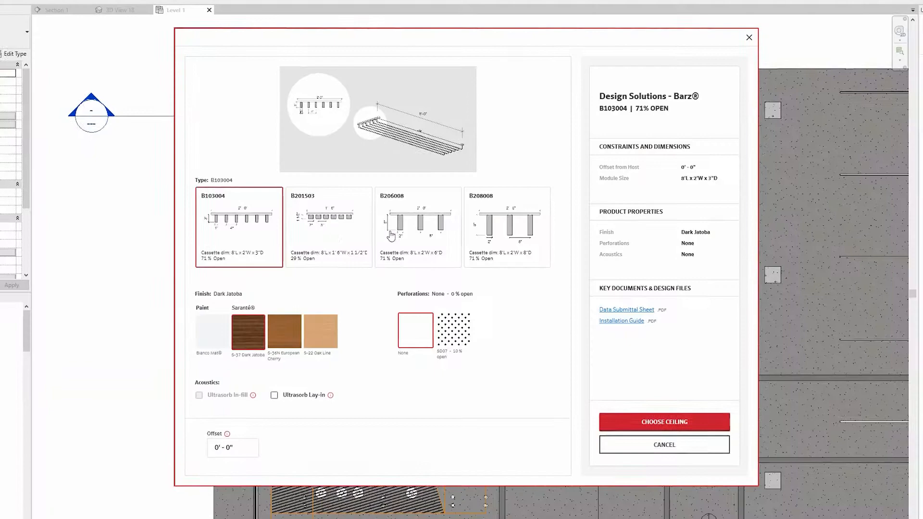
pyautogui.click(318, 330)
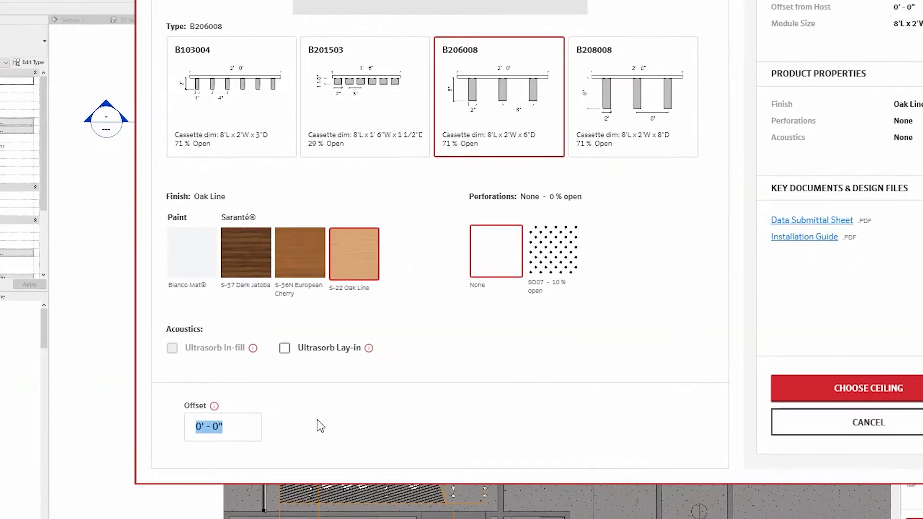
pyautogui.click(868, 388)
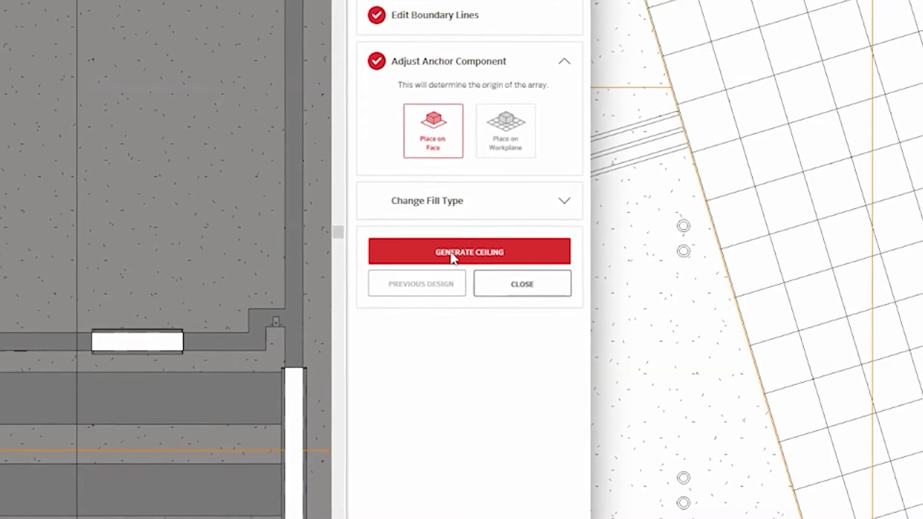
# Generate the baffle ceiling and download its custom USG specification package.
pyautogui.click(469, 251)
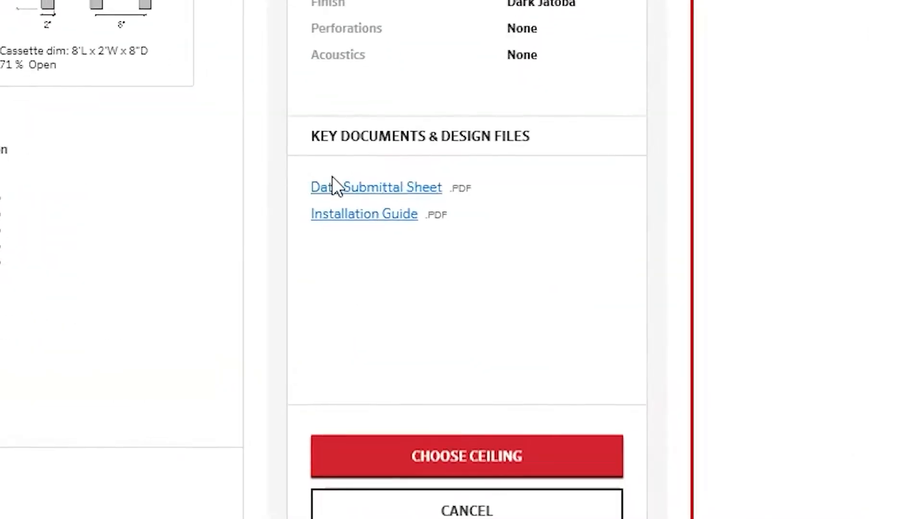
pyautogui.click(655, 123)
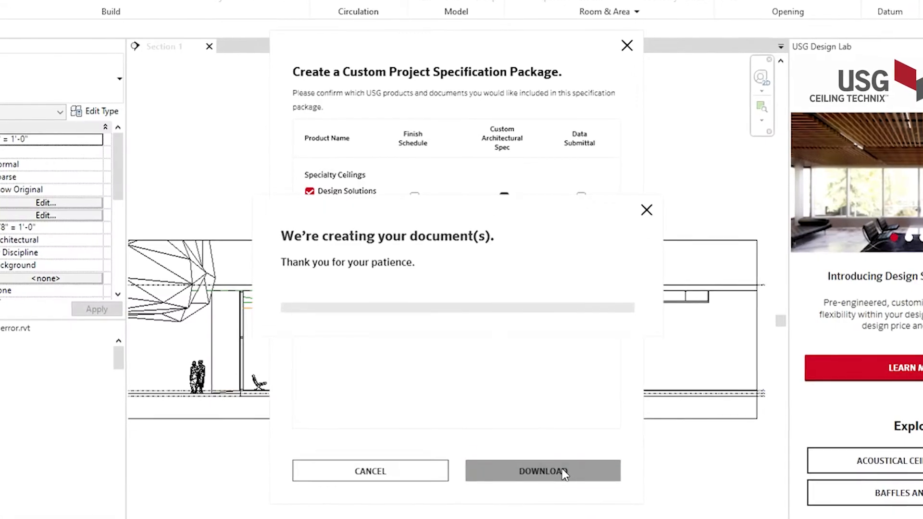
pyautogui.click(542, 472)
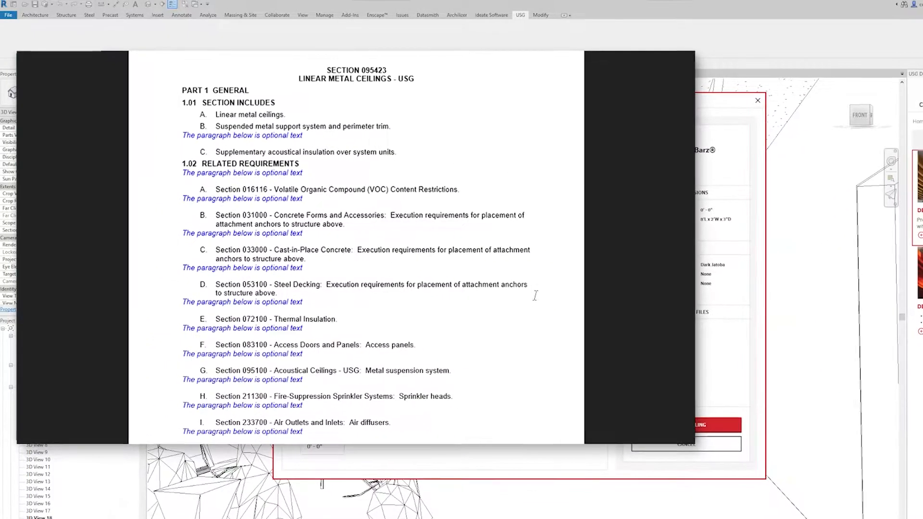